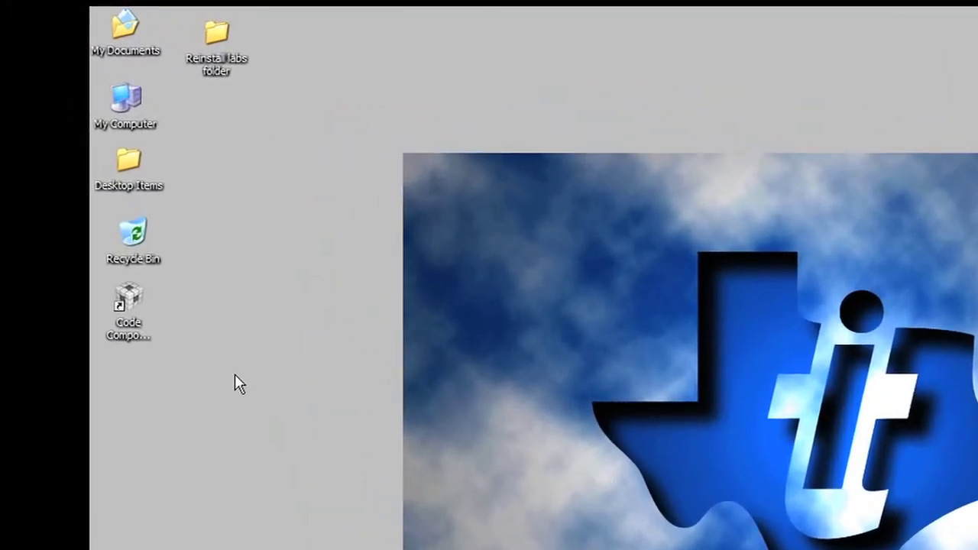
mouse_move(129, 333)
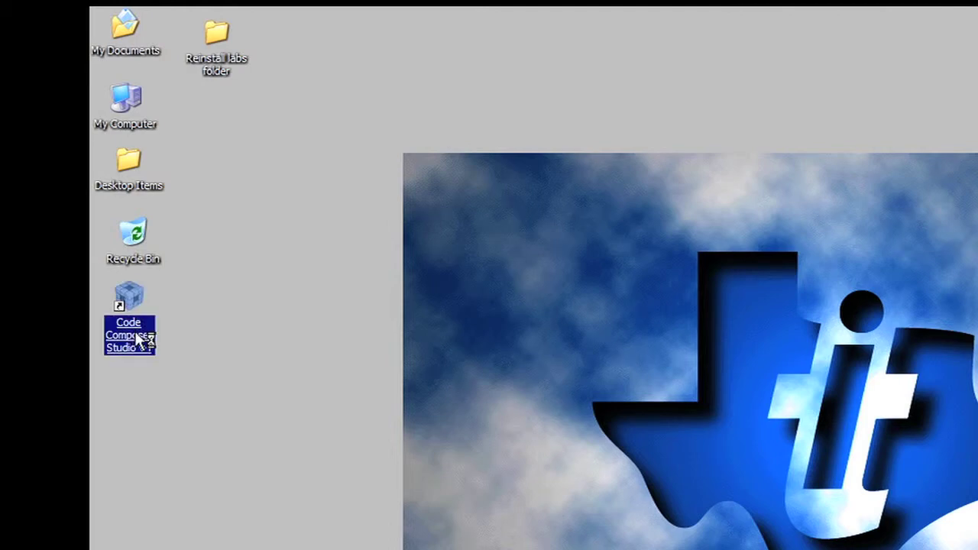
Step: Launch Code Composer Studio from its desktop shortcut
double_click(128, 298)
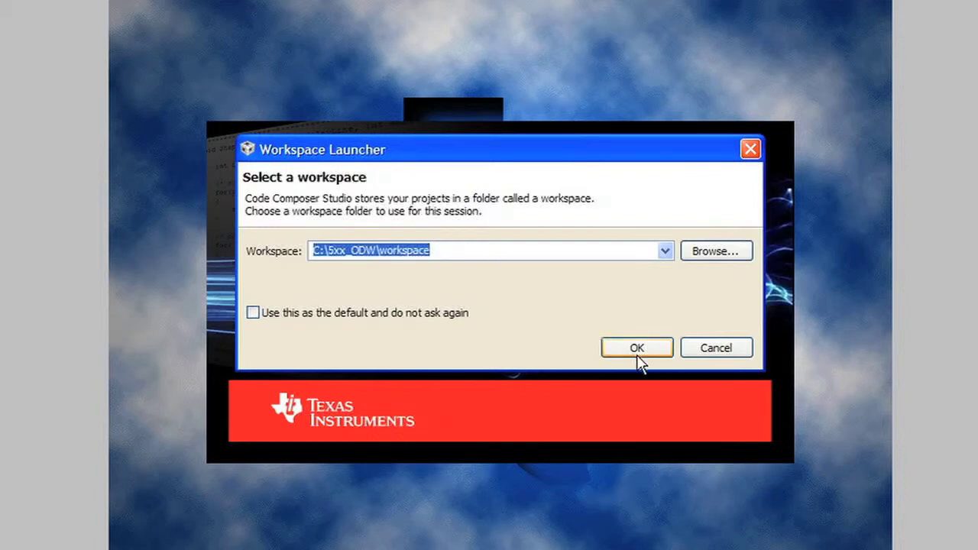
Step: Accept the default workspace, decline the updates, and start using CCS
left_click(636, 349)
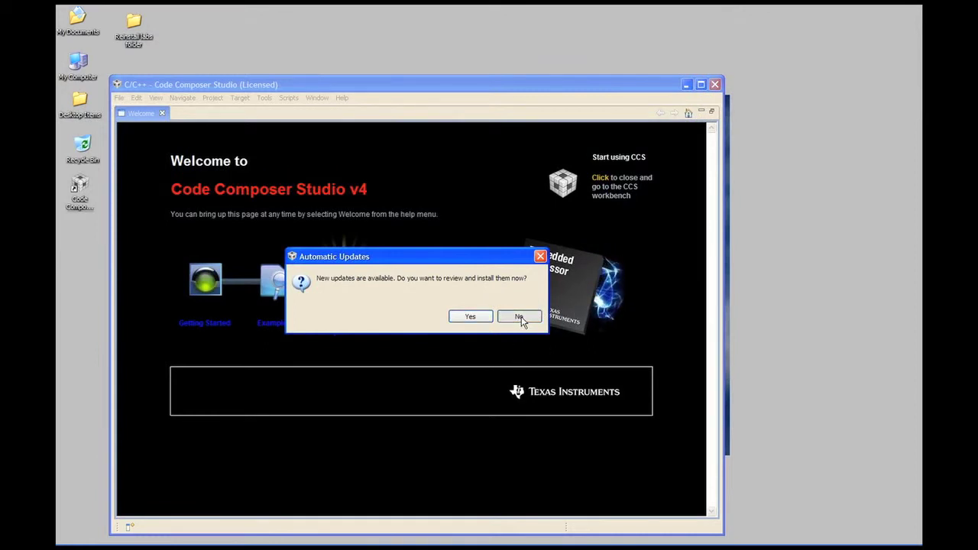
left_click(520, 317)
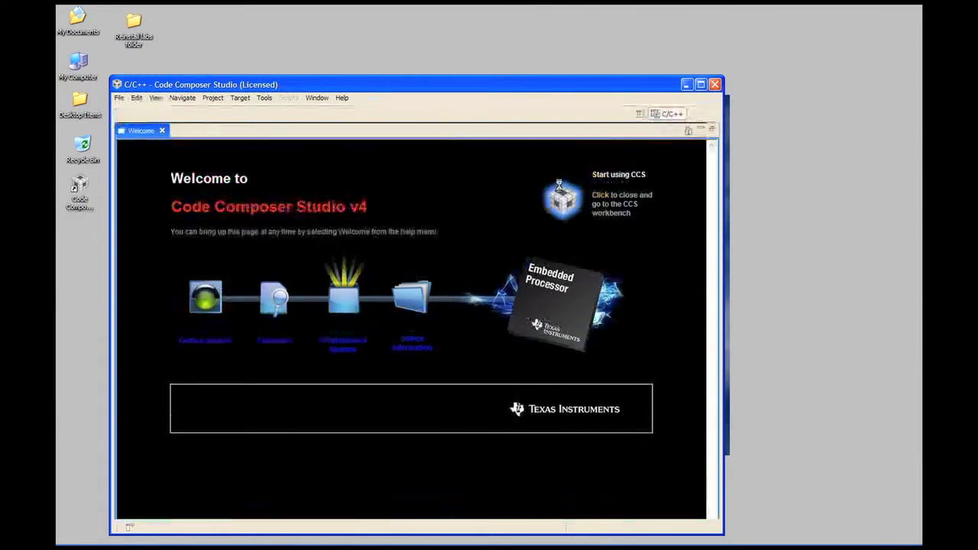
left_click(601, 200)
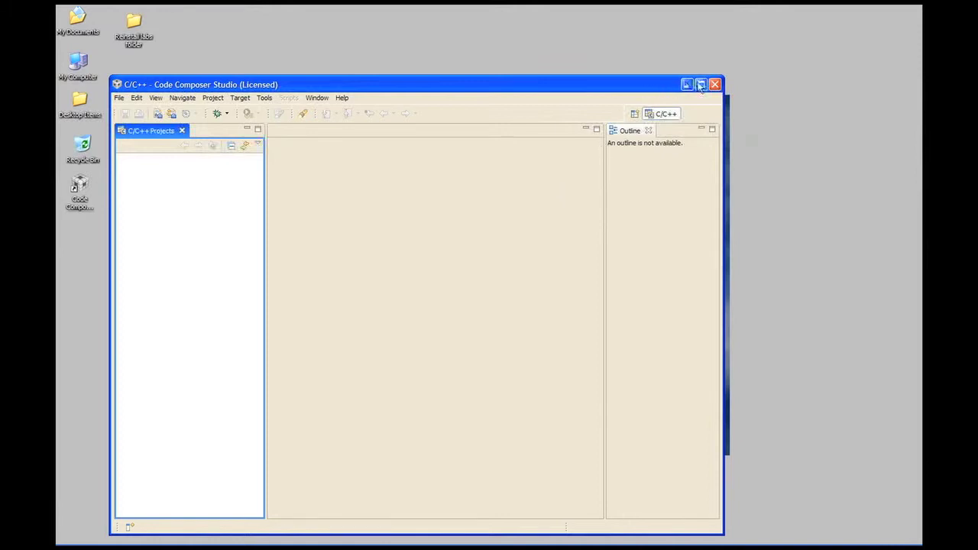
Step: Start a new CCS project named Lab_1 in the default workspace location
left_click(700, 84)
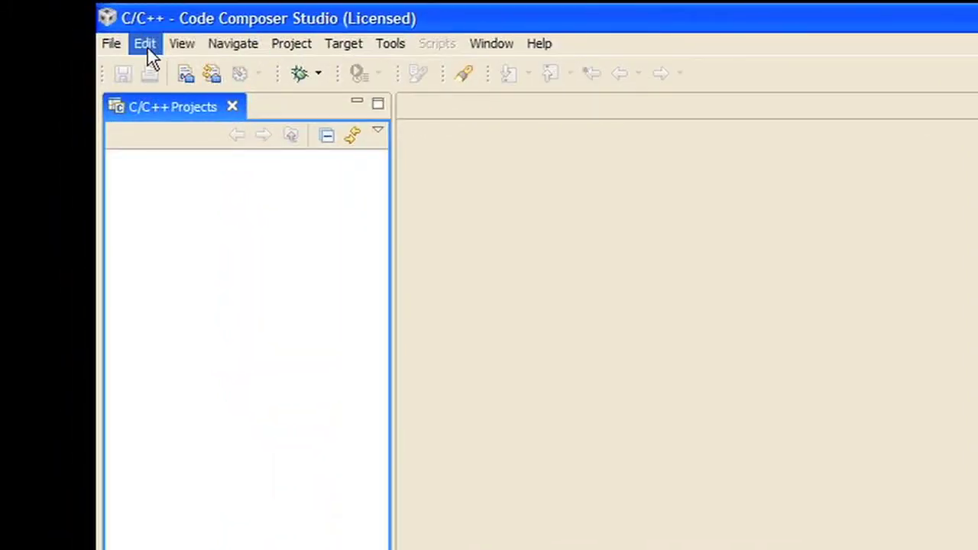
left_click(110, 42)
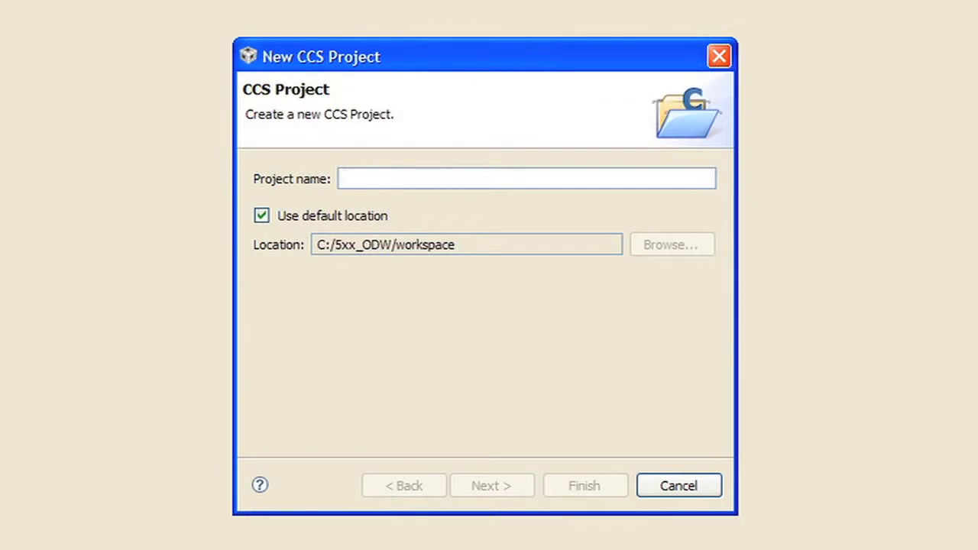
type("Lab_1")
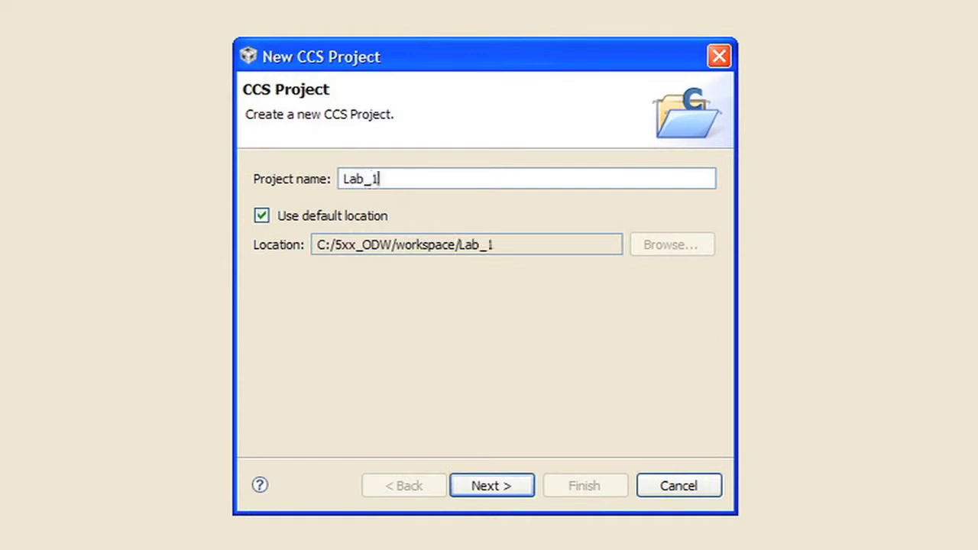
mouse_move(104, 150)
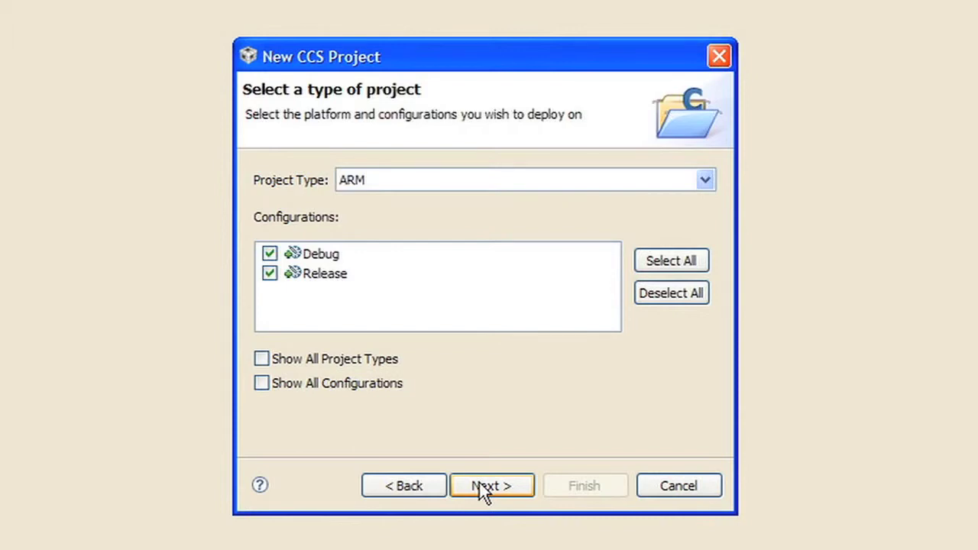
Step: Set project type MSP430, device family MSP430F5XXX, variant MSP430F5438A, and finish the wizard
left_click(703, 180)
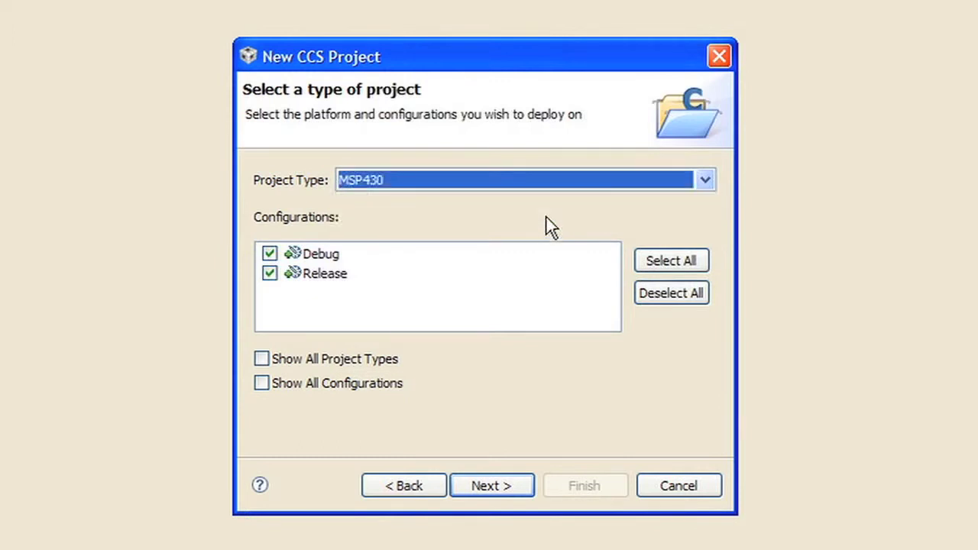
mouse_move(443, 437)
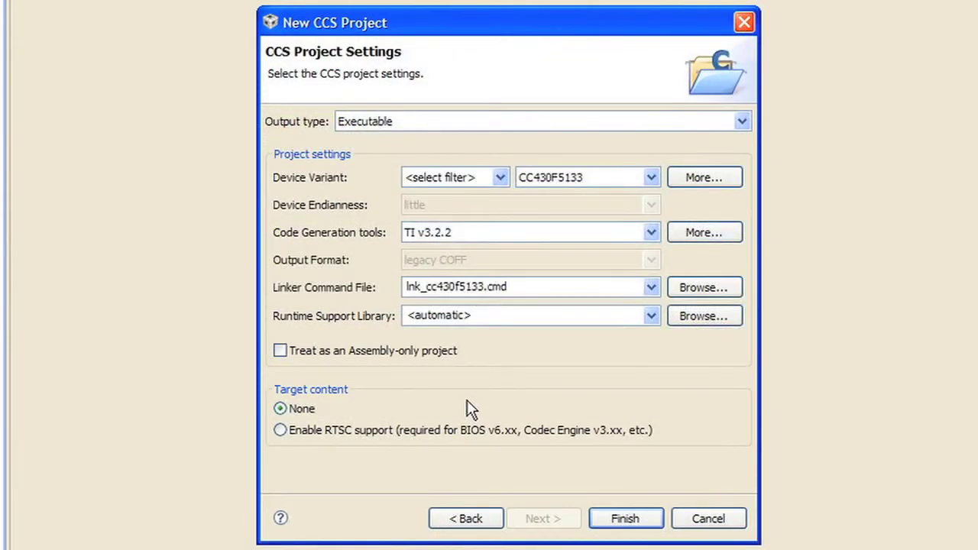
mouse_move(470, 125)
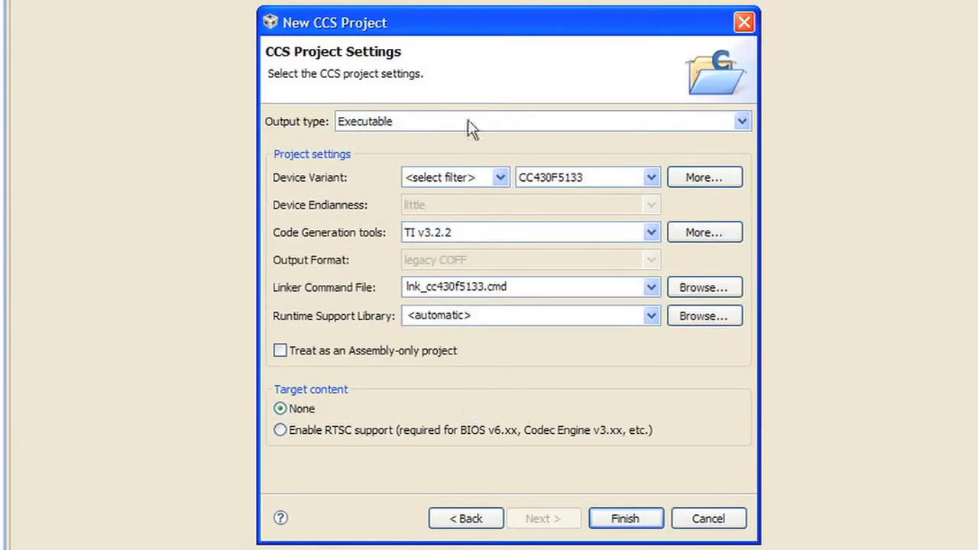
left_click(500, 177)
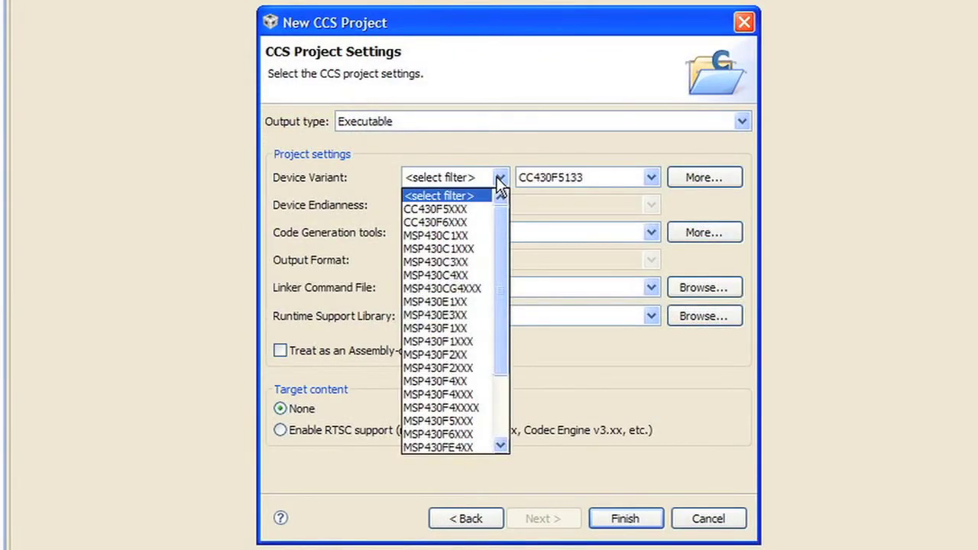
mouse_move(451, 406)
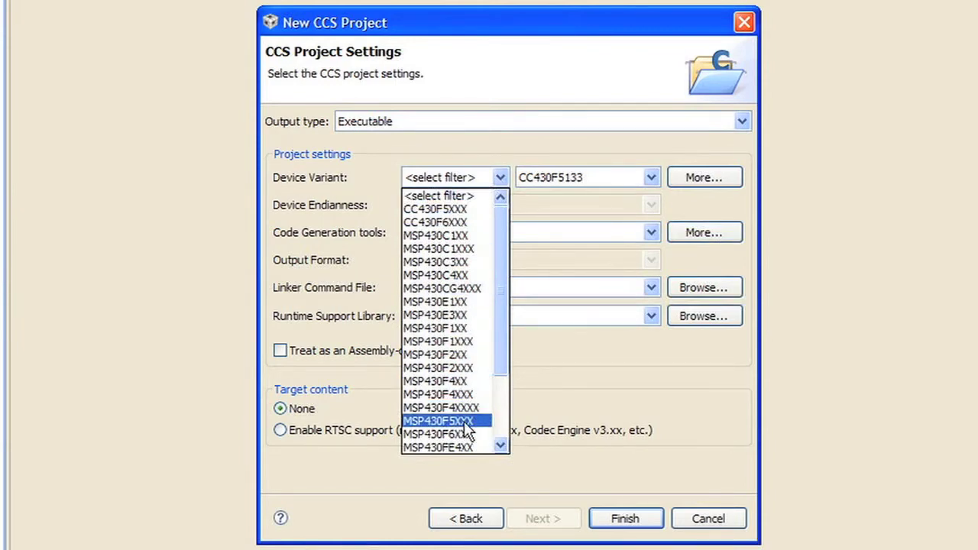
left_click(437, 420)
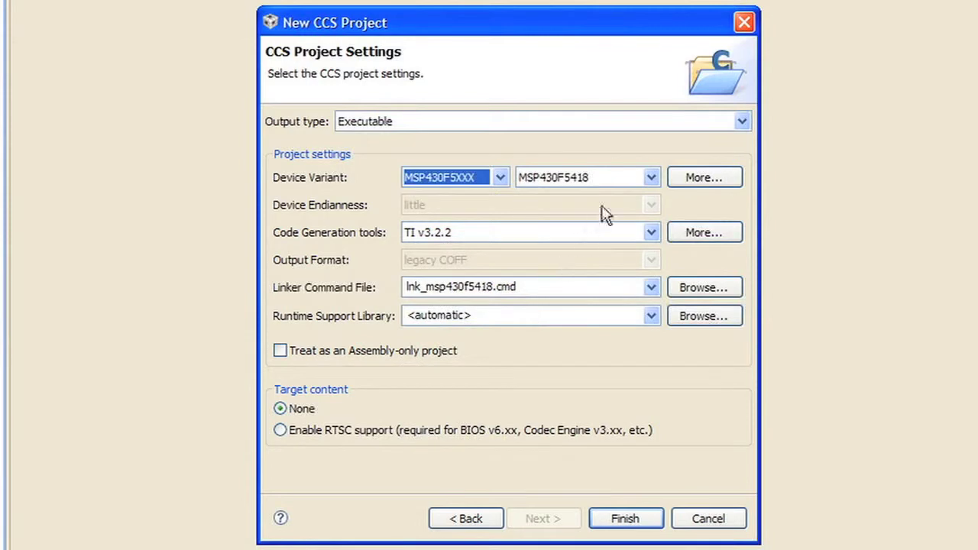
left_click(651, 177)
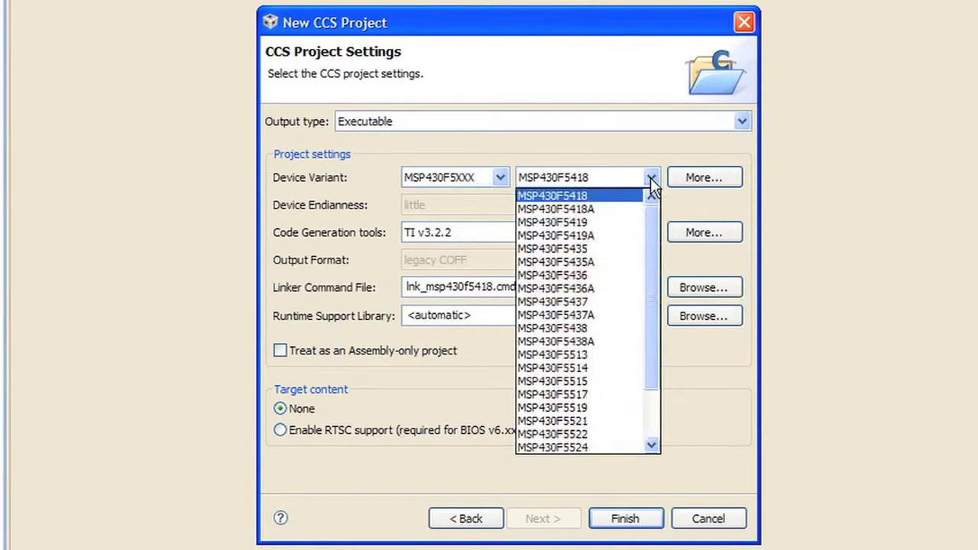
mouse_move(551, 327)
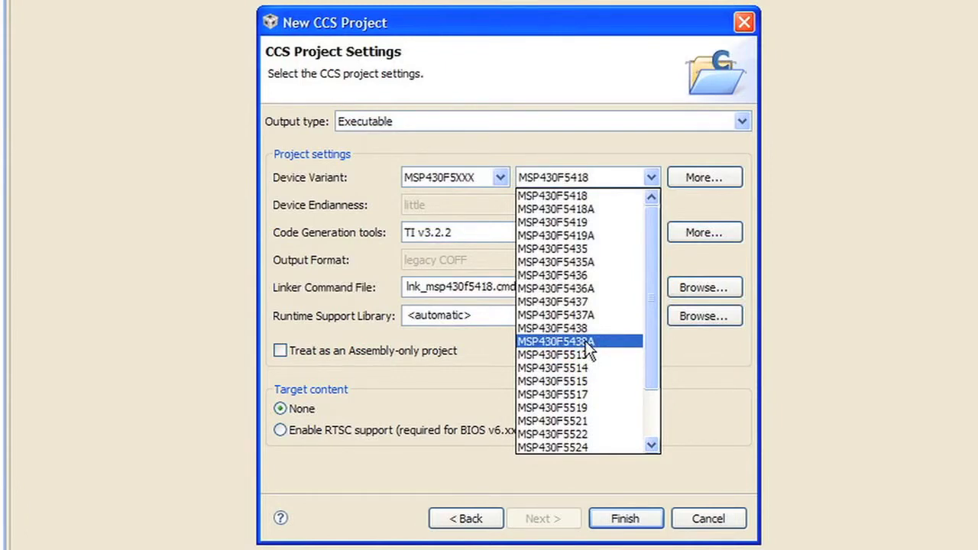
left_click(556, 341)
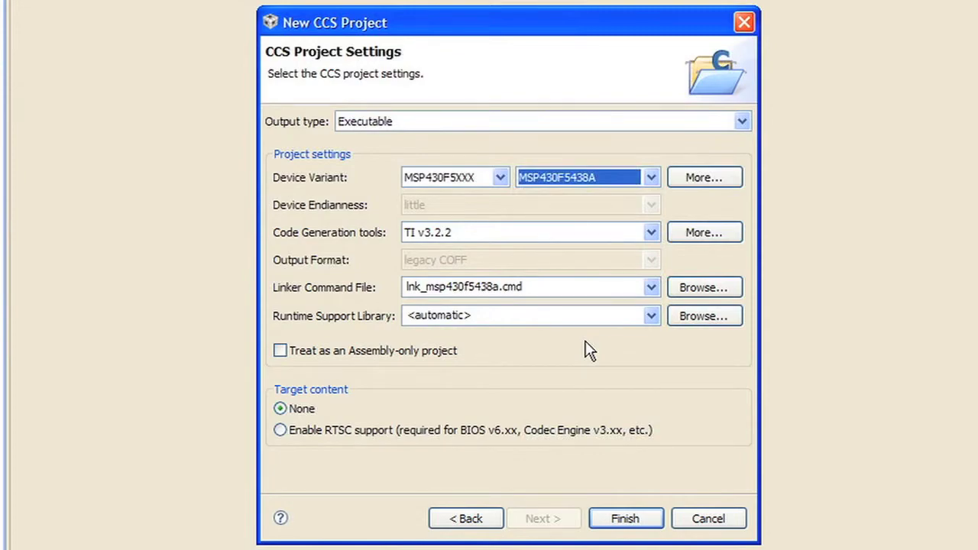
left_click(625, 518)
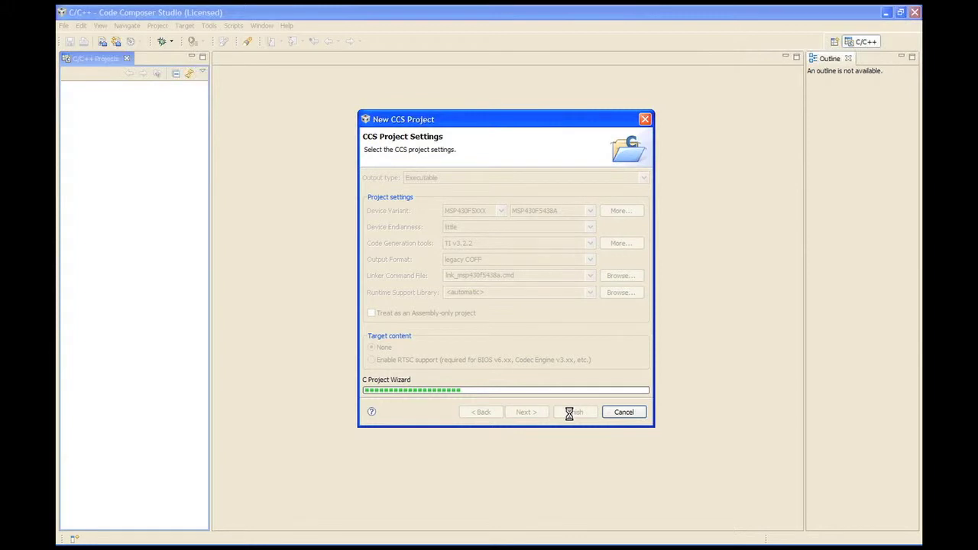
Step: Wait for the wizard to finish generating the Lab_1 project
left_click(574, 412)
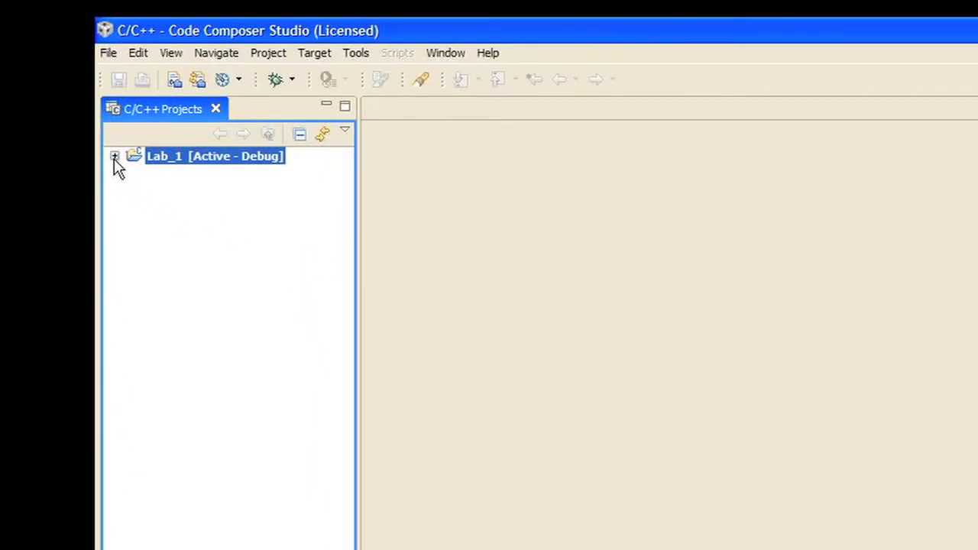
Step: Expand Lab_1 to reveal Includes, MSP430F5438A.ccxml and lnk_msp430f5438a.cmd
left_click(115, 155)
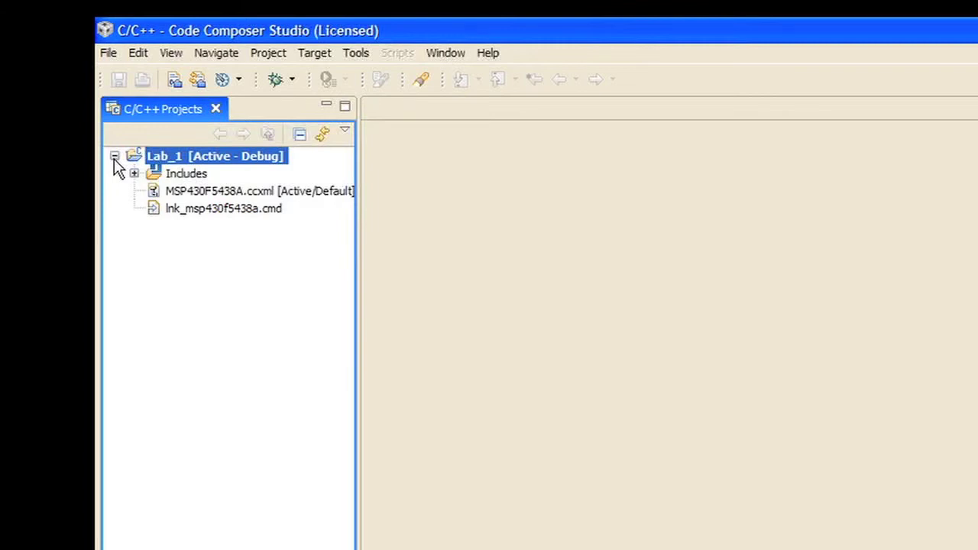
mouse_move(207, 394)
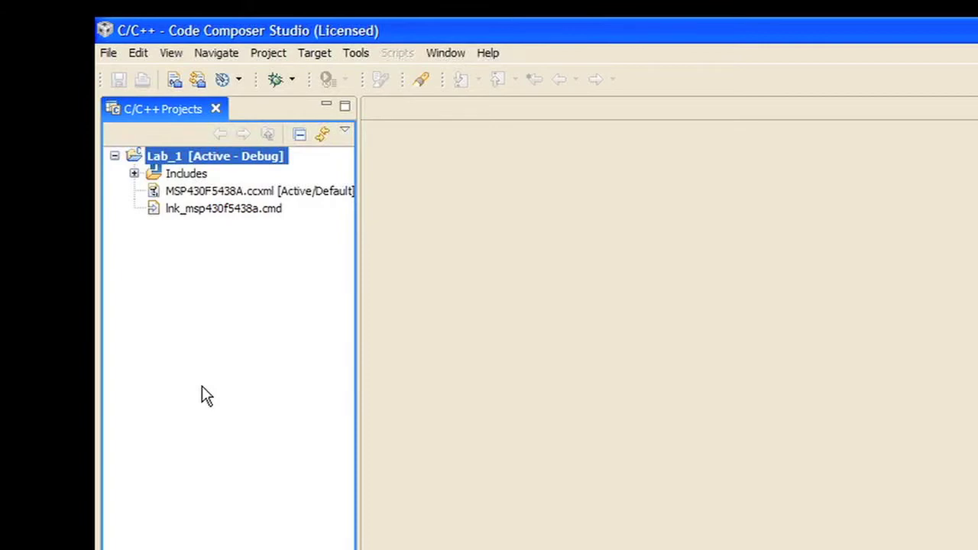
Step: Add a new source file Blink_LED.c to Lab_1 and open it for editing
right_click(206, 394)
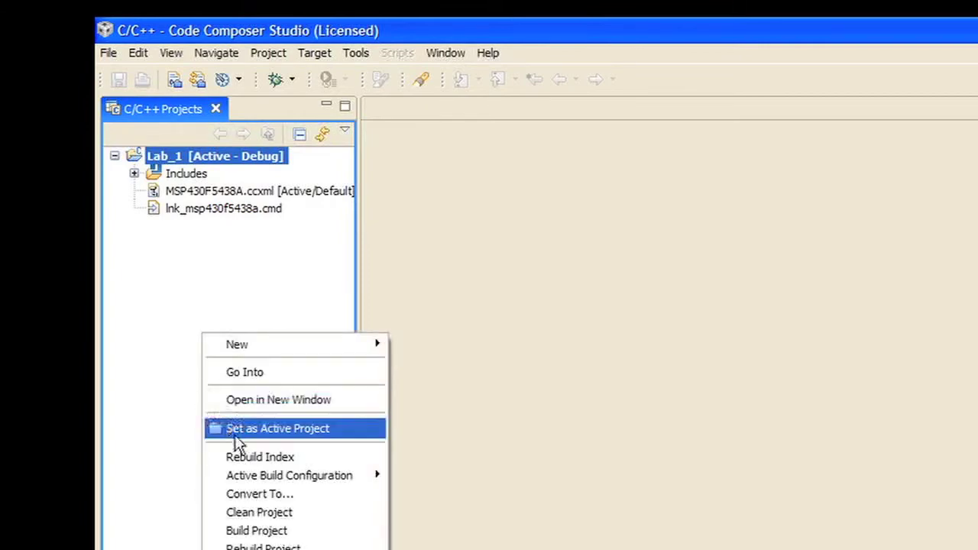
mouse_move(245, 457)
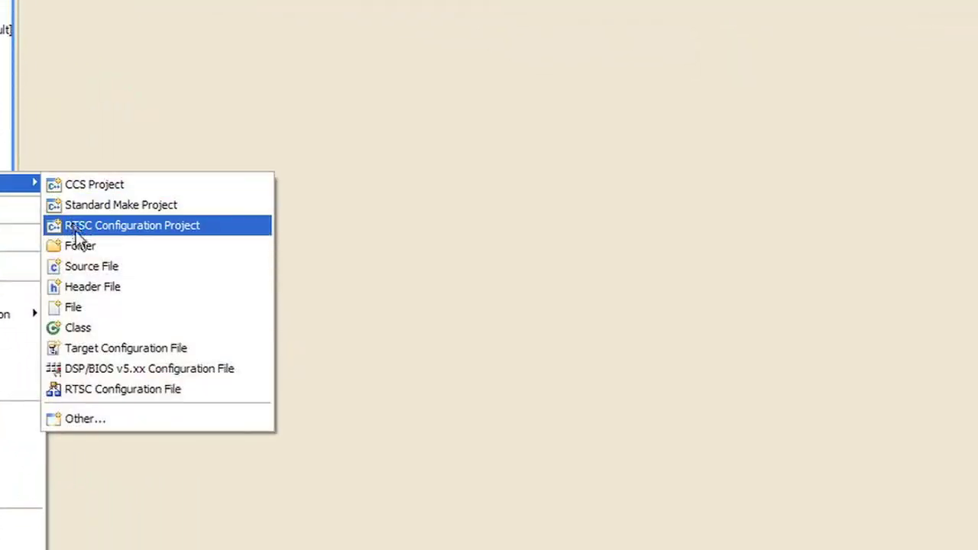
left_click(92, 266)
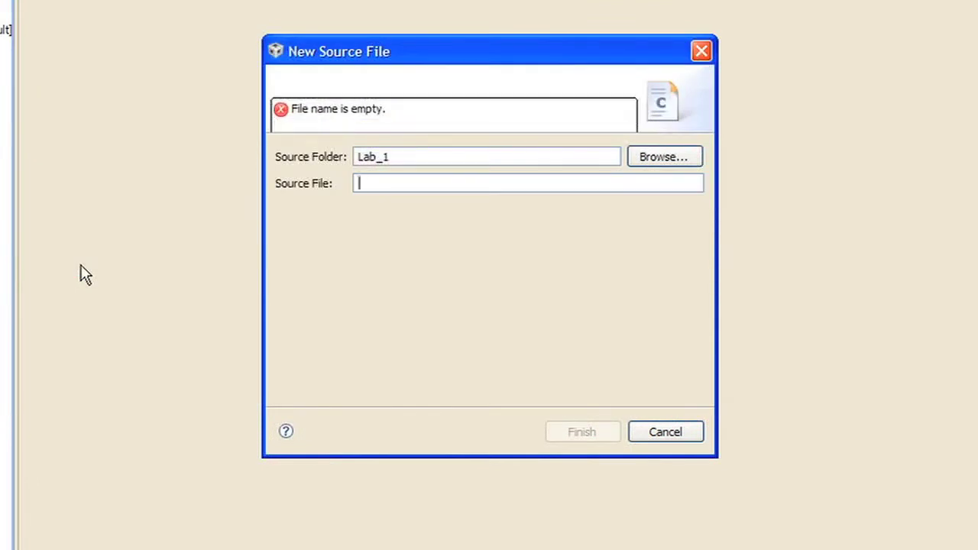
mouse_move(333, 195)
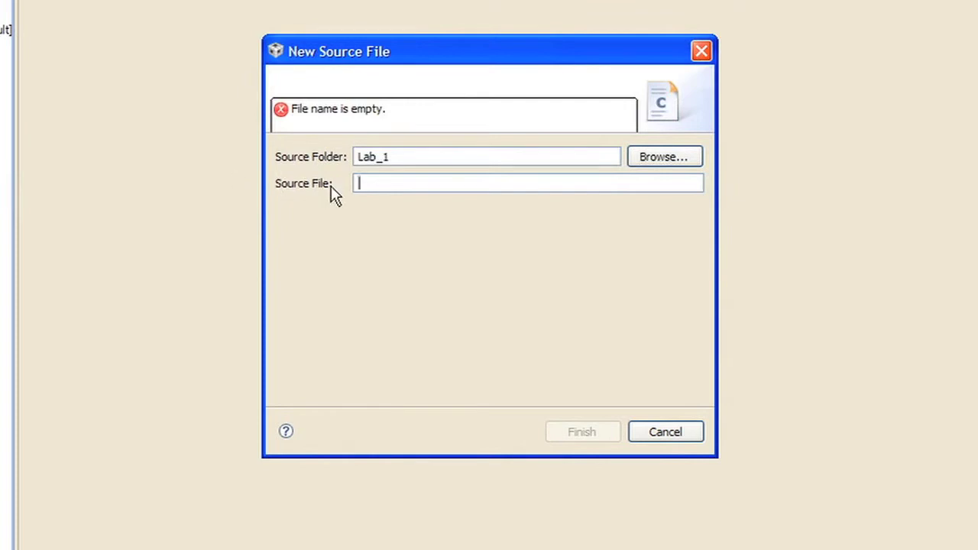
type("Blin")
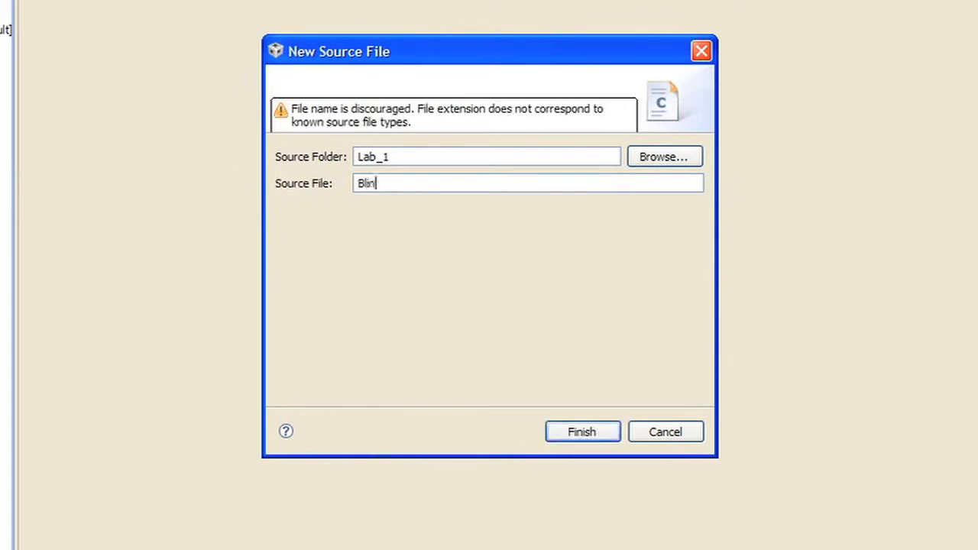
type("k")
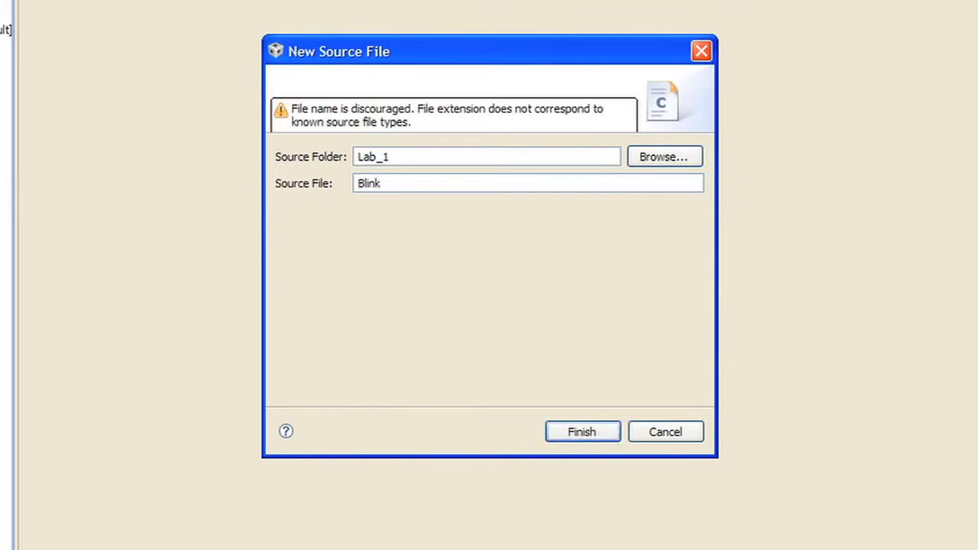
type("_LED")
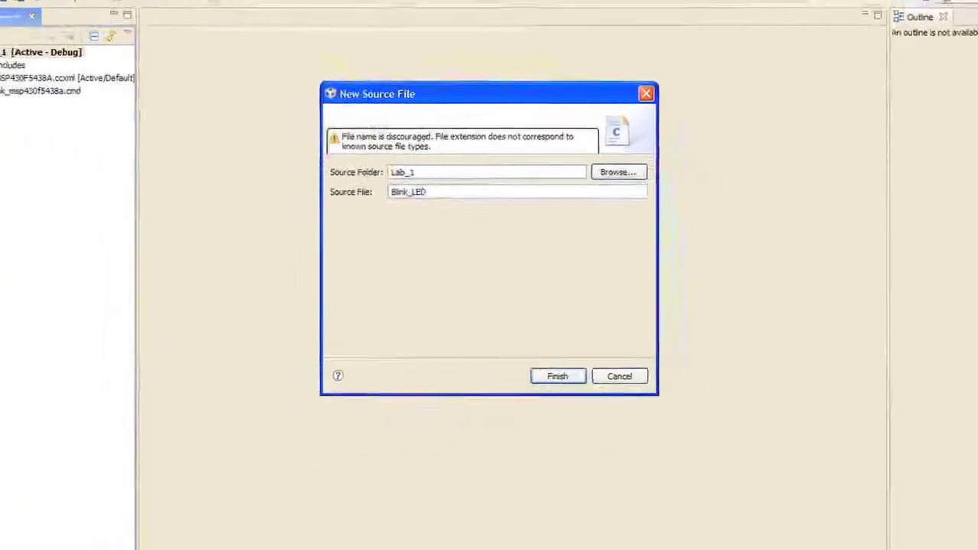
type(".c")
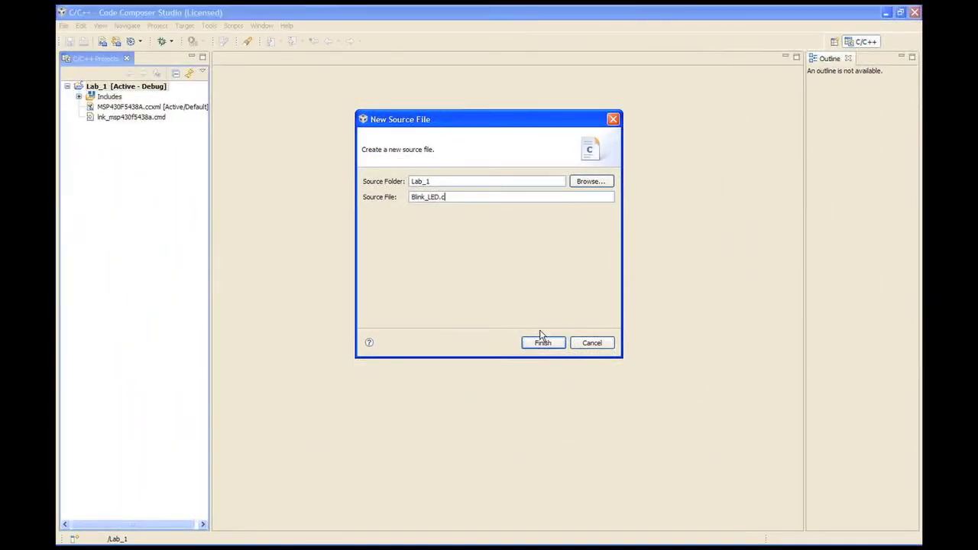
left_click(543, 342)
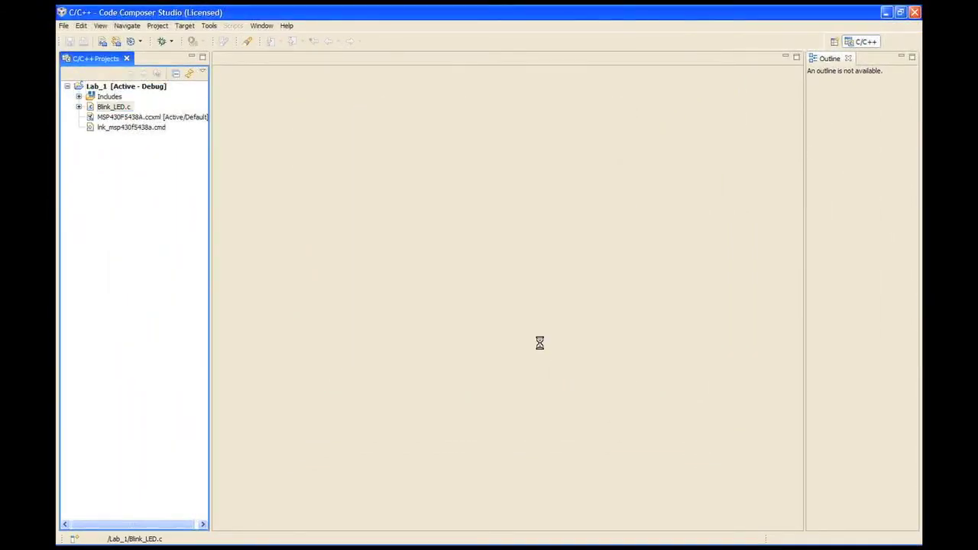
double_click(114, 107)
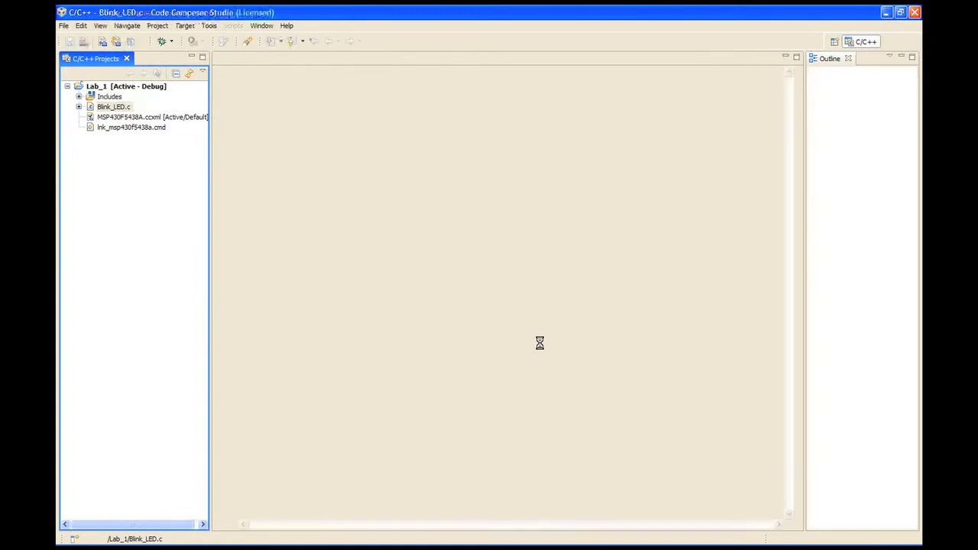
Step: Open C:\5xx_ODW\Lab_1\Blink_LED.txt in the editor via File > Open File
double_click(113, 107)
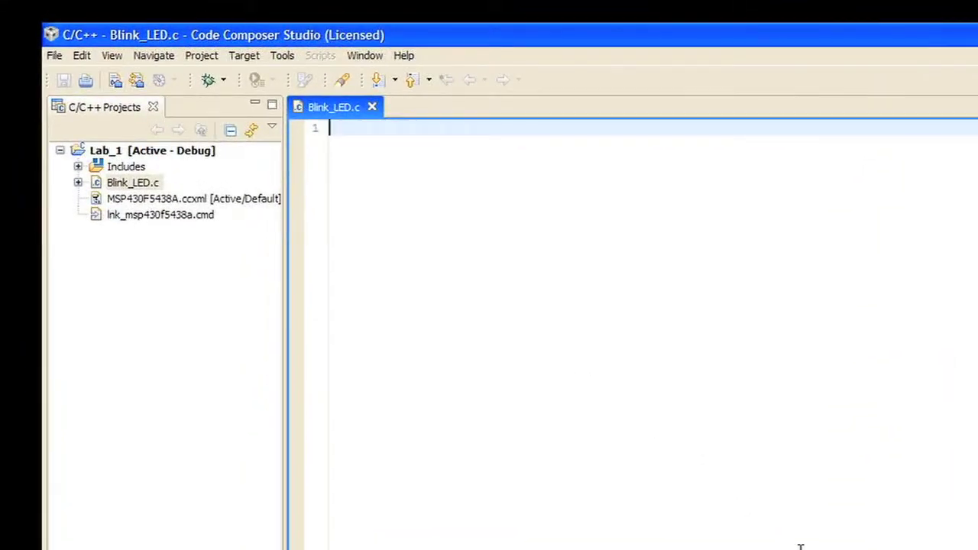
mouse_move(276, 248)
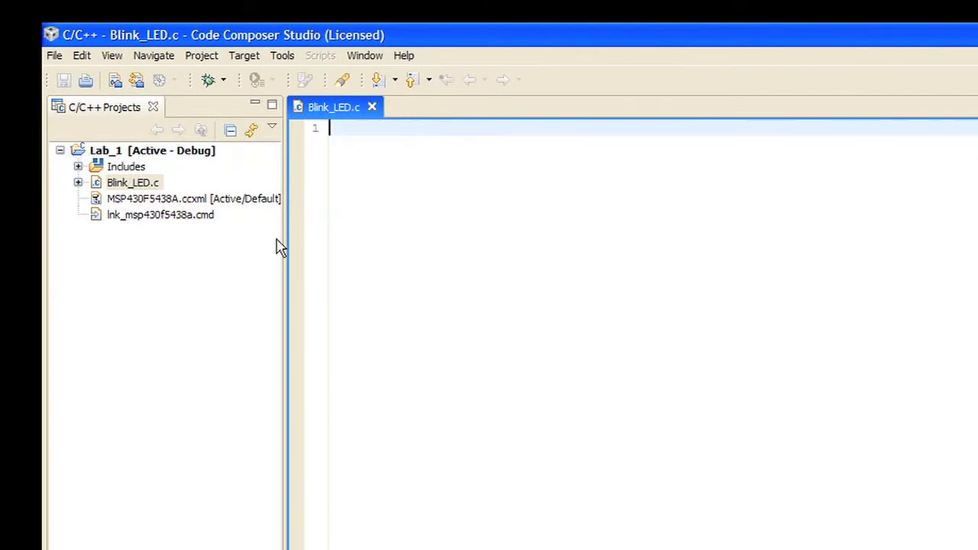
left_click(54, 55)
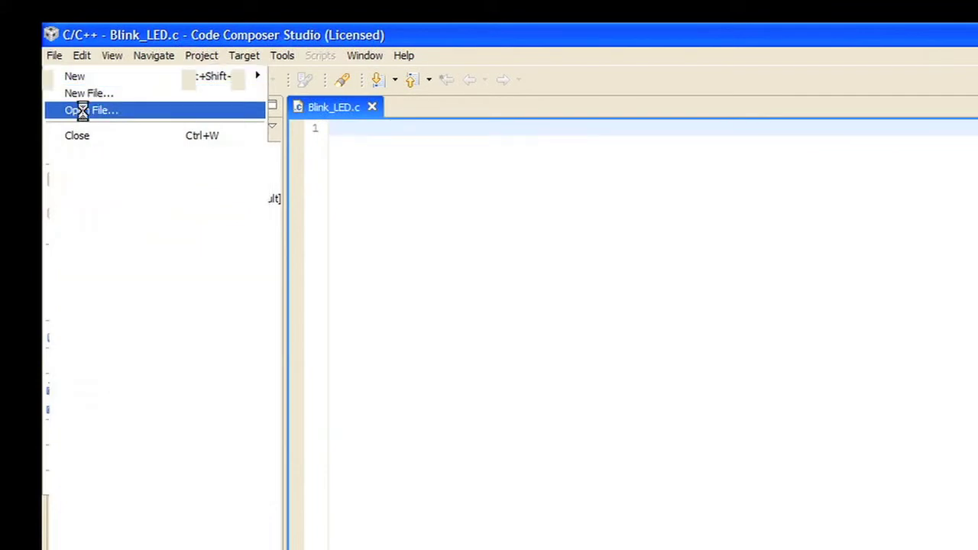
left_click(92, 110)
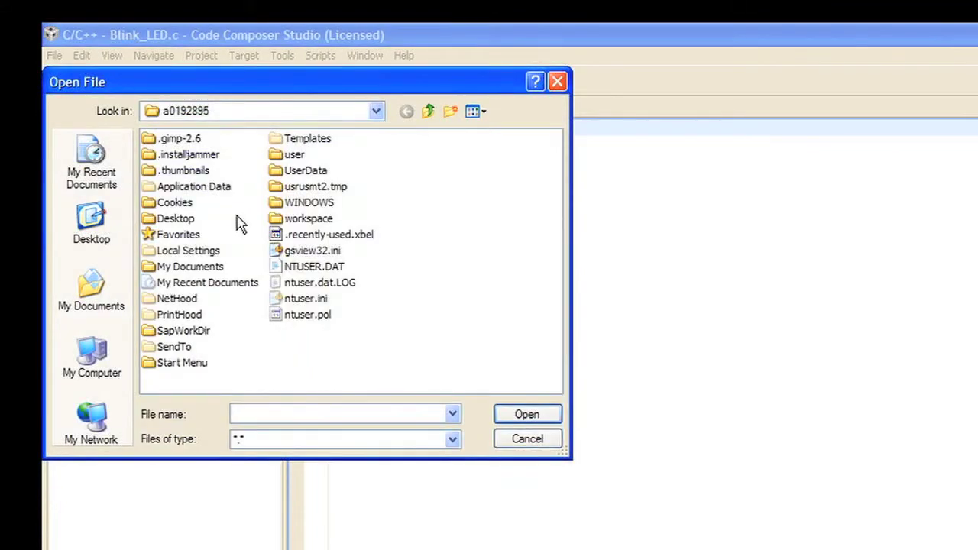
mouse_move(92, 287)
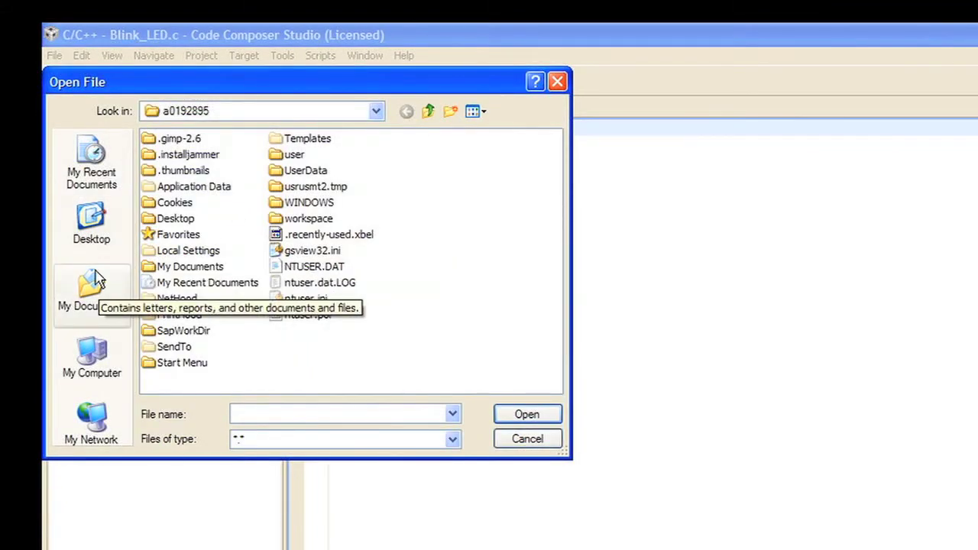
left_click(92, 359)
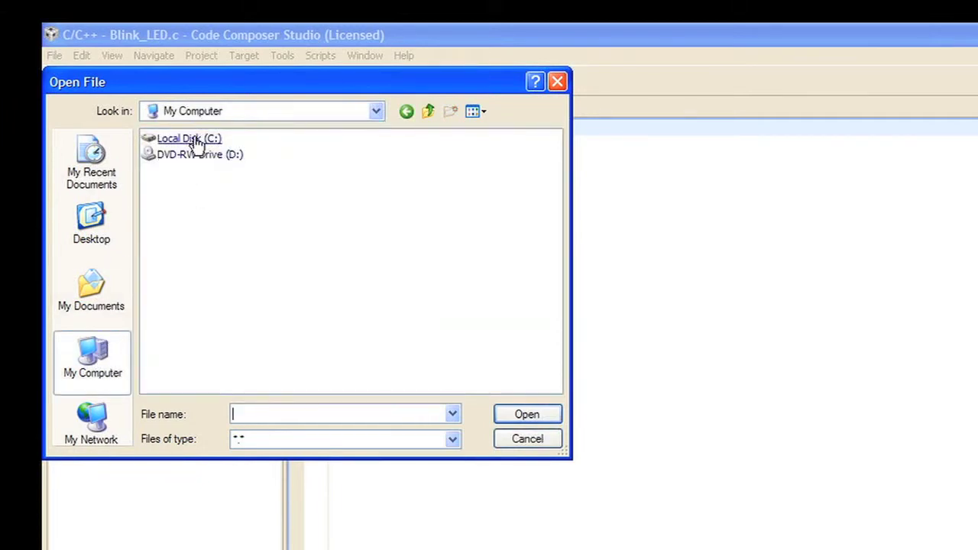
double_click(189, 138)
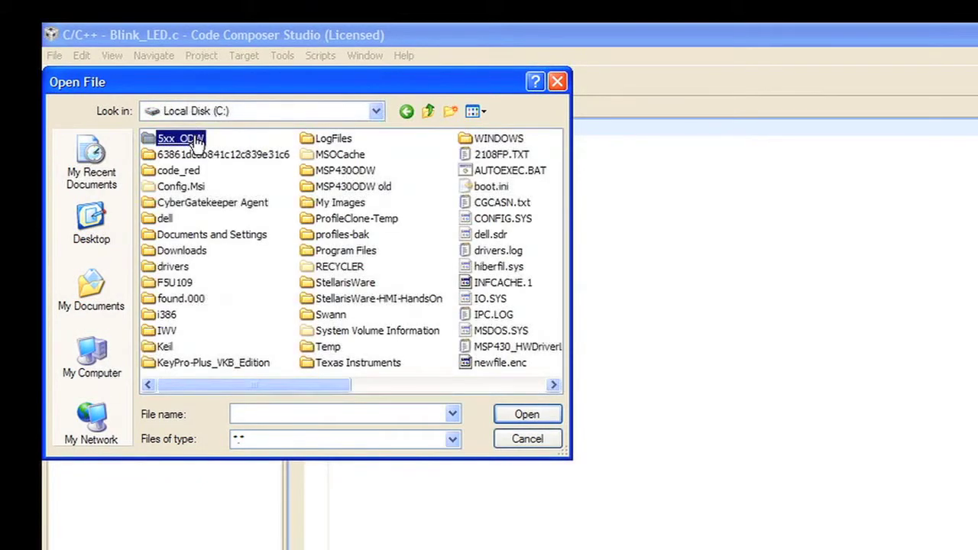
double_click(181, 138)
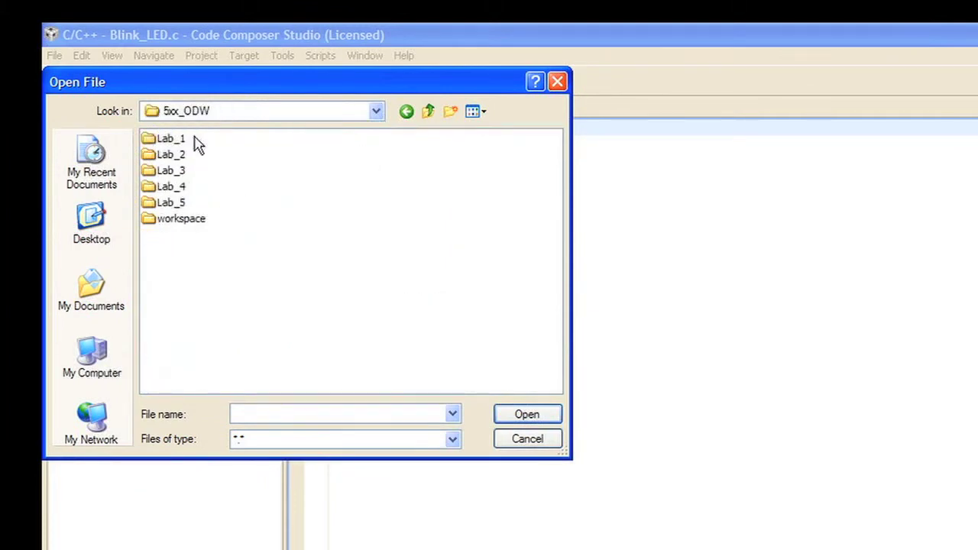
left_click(171, 137)
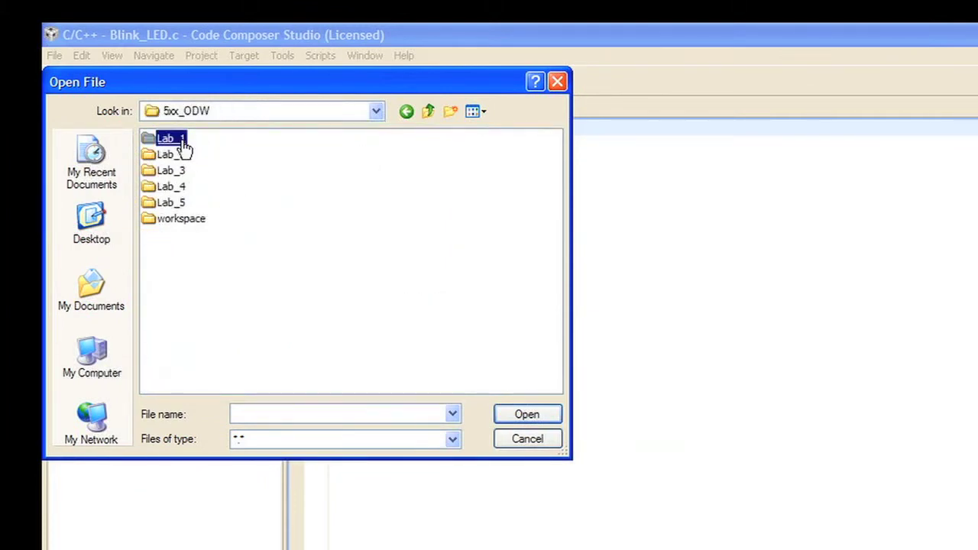
double_click(167, 137)
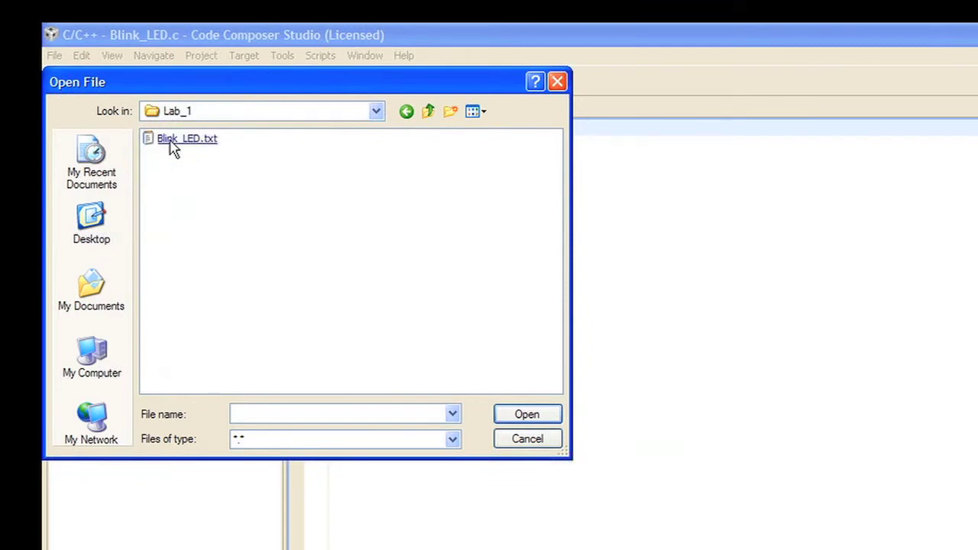
left_click(186, 137)
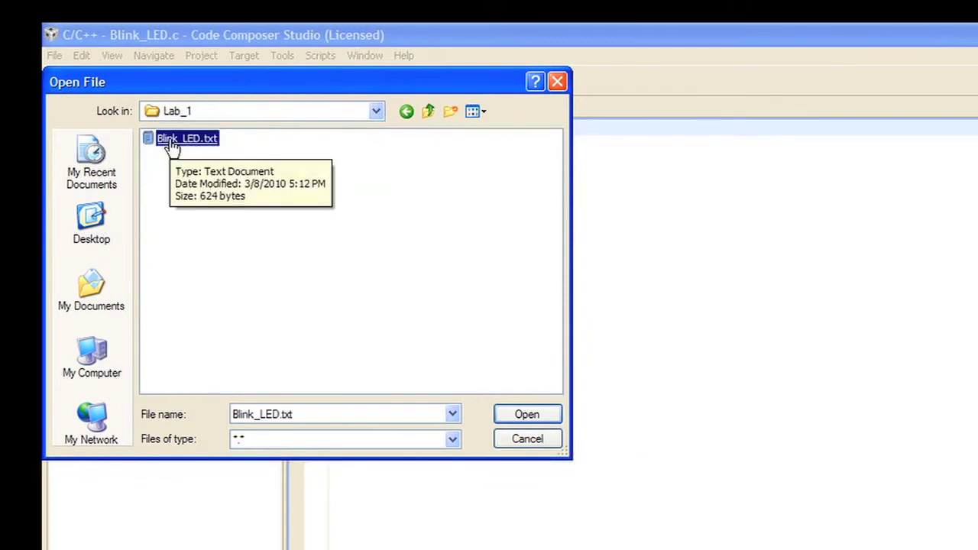
left_click(525, 413)
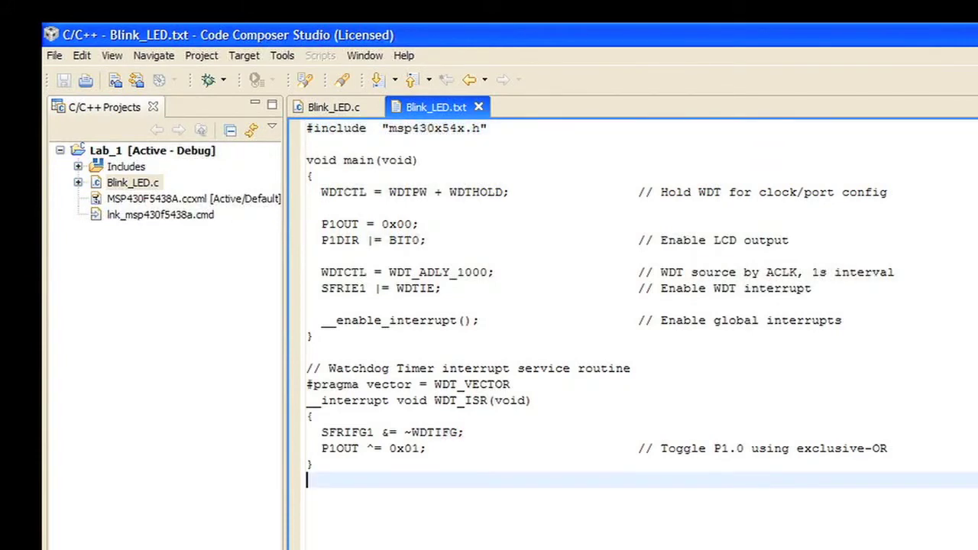
Step: Copy all the blink code from Blink_LED.txt into Blink_LED.c and save it
key("ctrl+a")
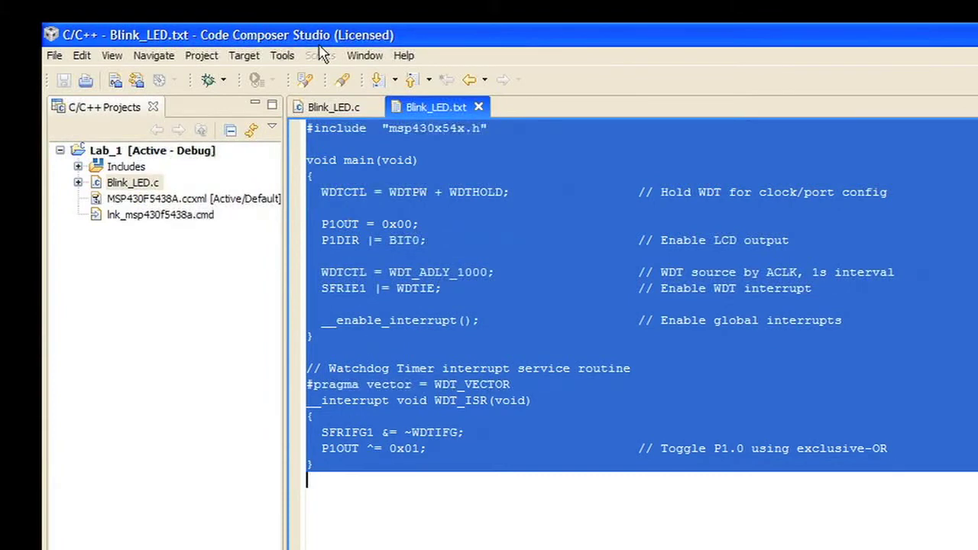
left_click(333, 107)
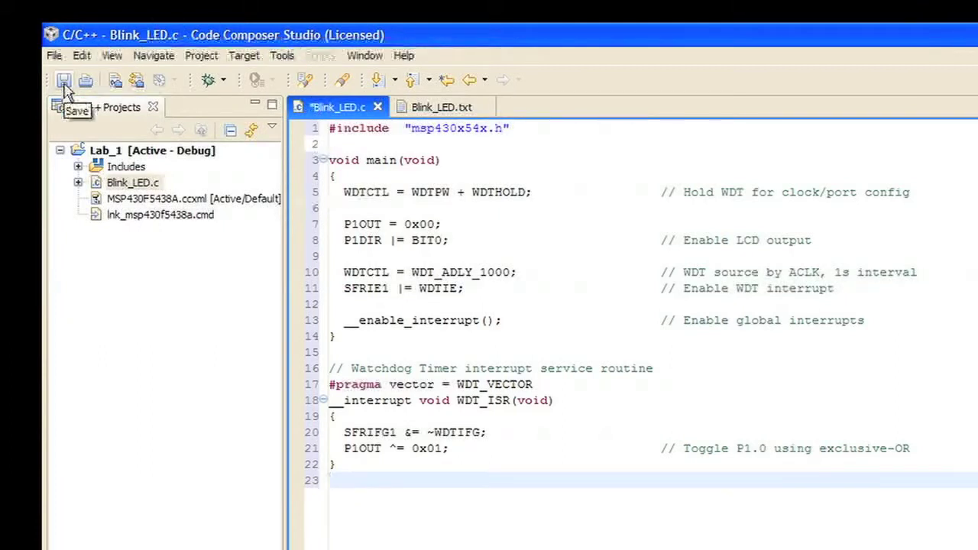
left_click(65, 80)
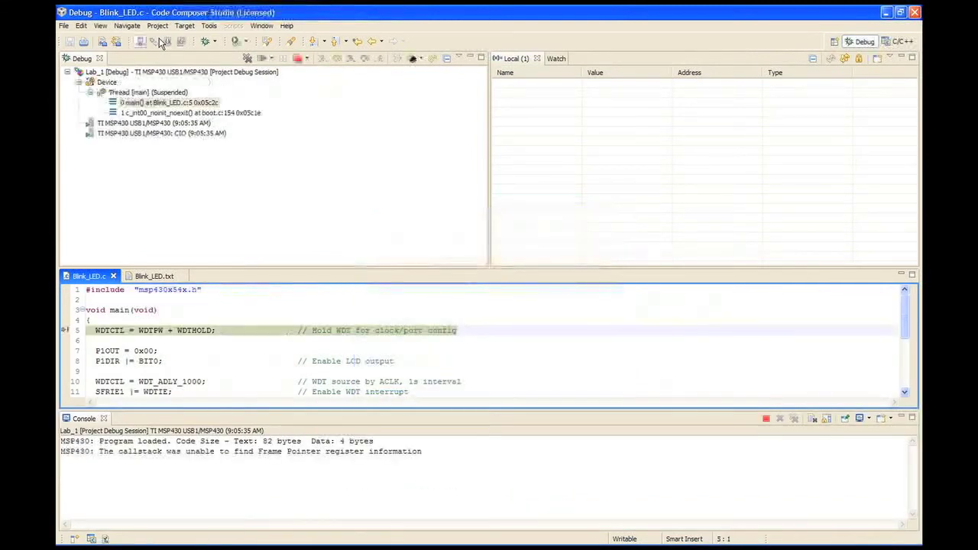
mouse_move(153, 43)
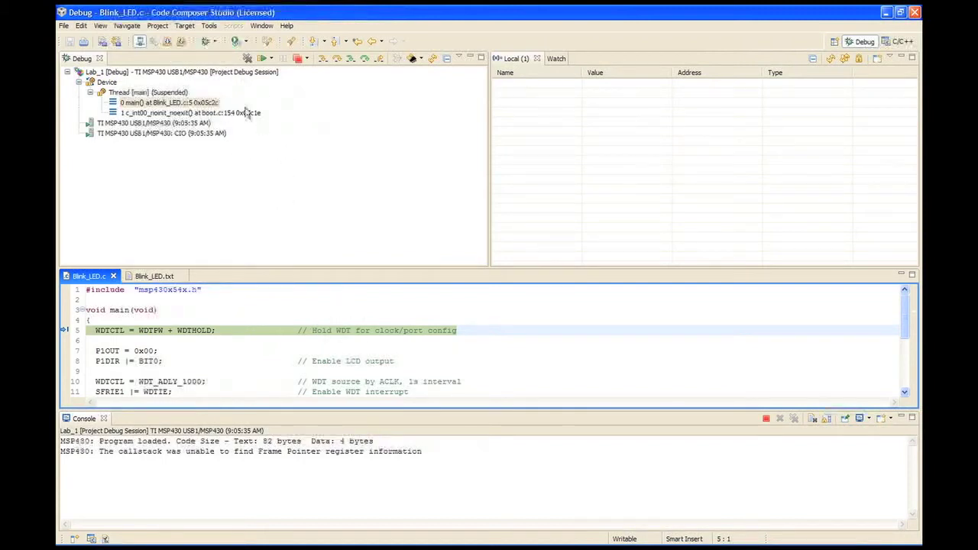
mouse_move(248, 144)
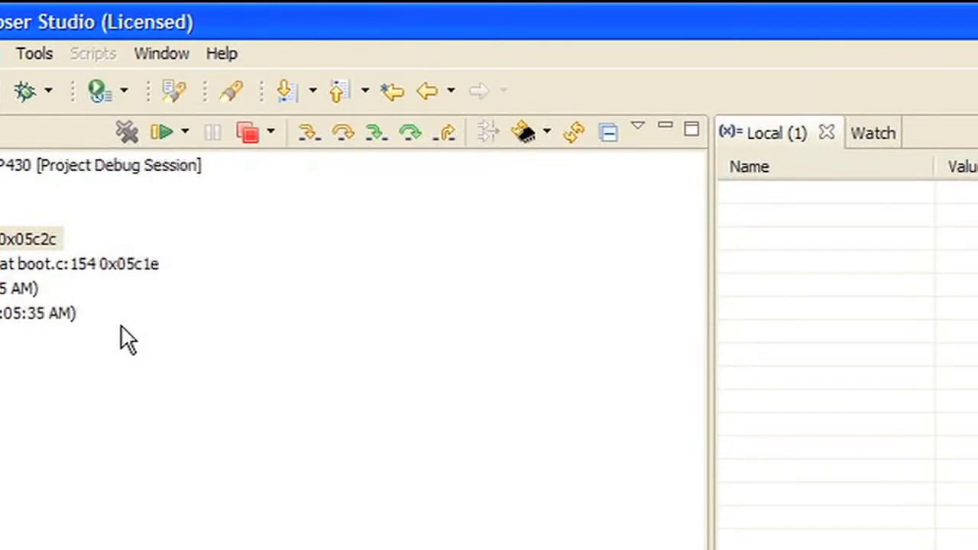
mouse_move(68, 217)
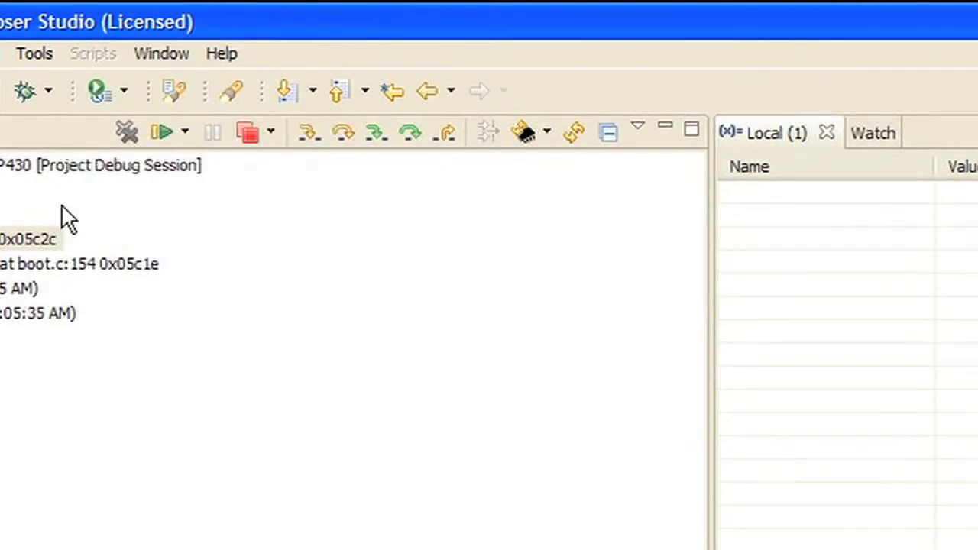
mouse_move(160, 132)
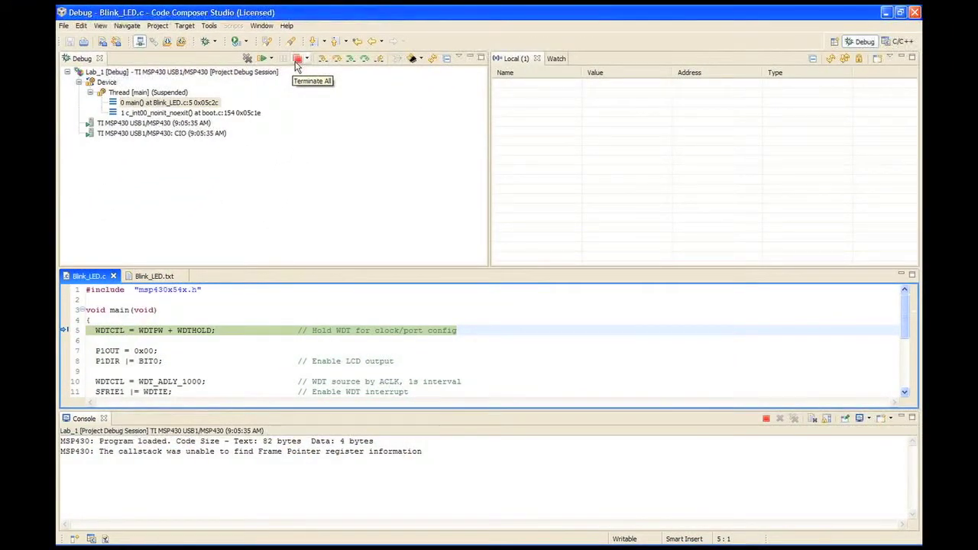
Step: Run the loaded blink program on the MSP430 target
left_click(260, 58)
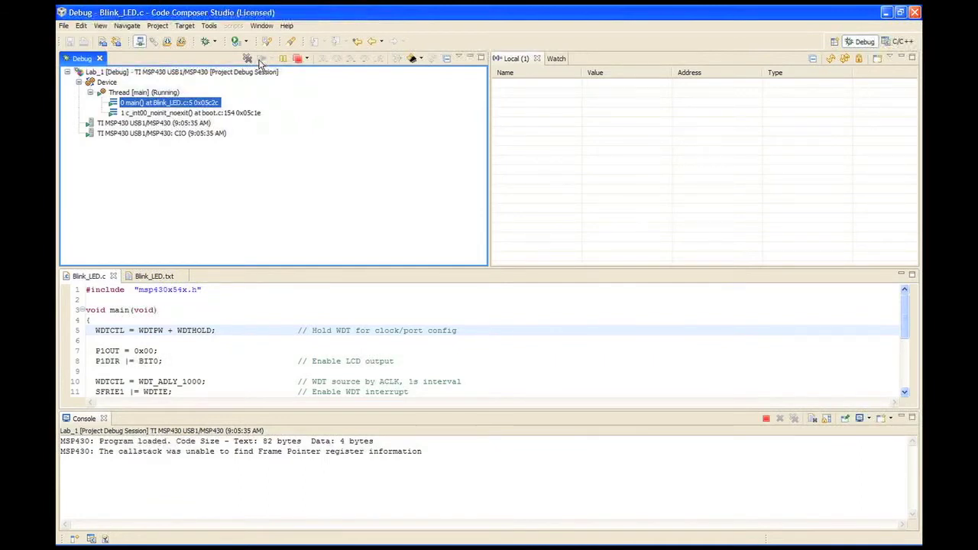
mouse_move(296, 58)
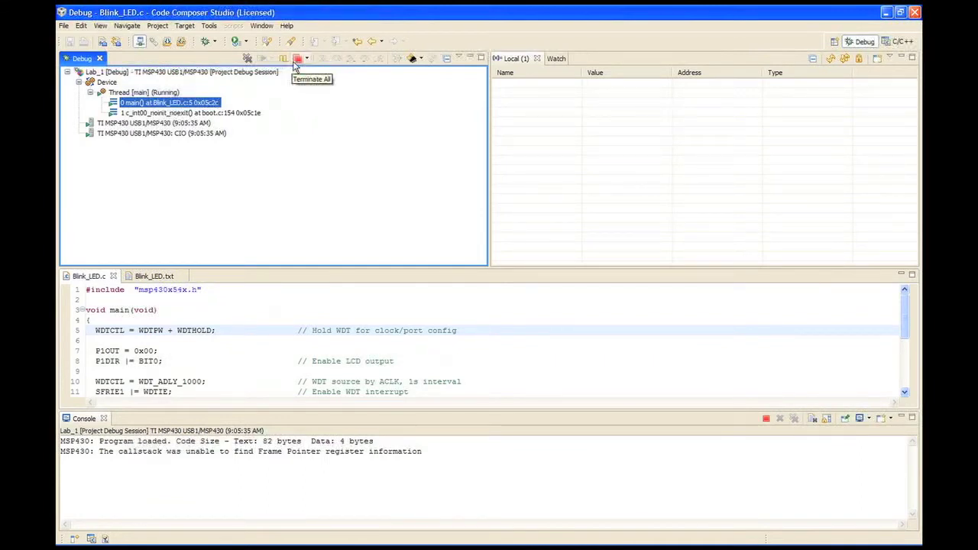
mouse_move(296, 58)
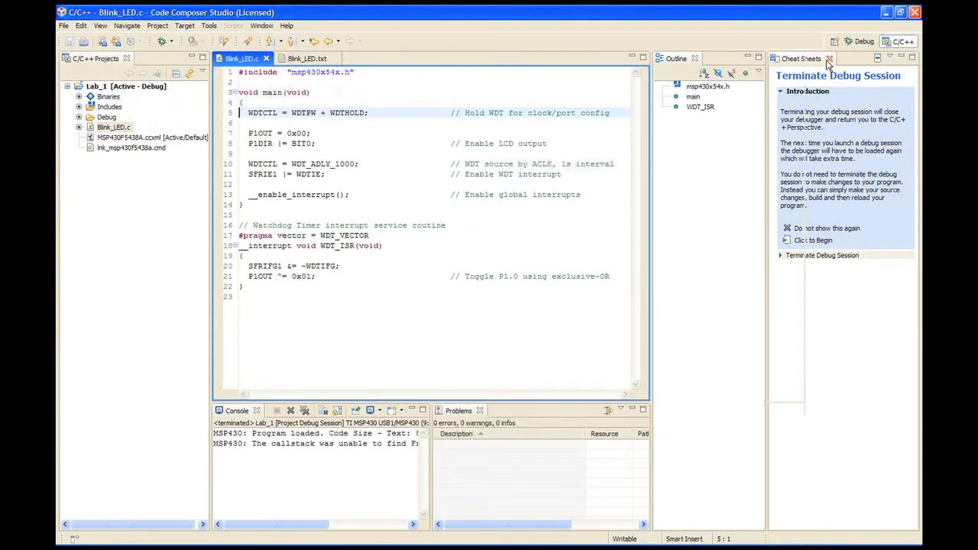
Step: Close the Cheat Sheets help view after terminating the debug session, returning to Blink_LED.c
left_click(828, 58)
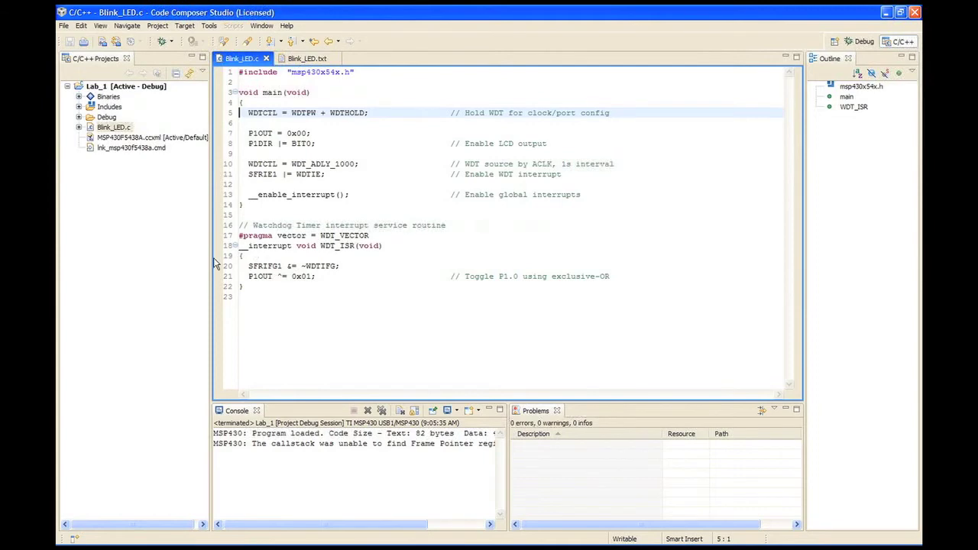